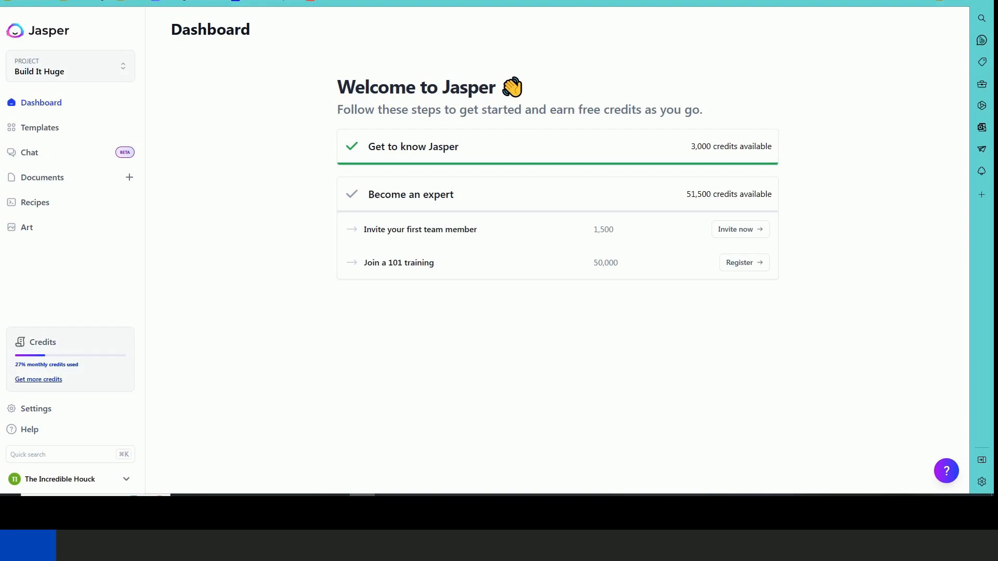
Step: Open Jasper's template library from the left sidebar
click(39, 127)
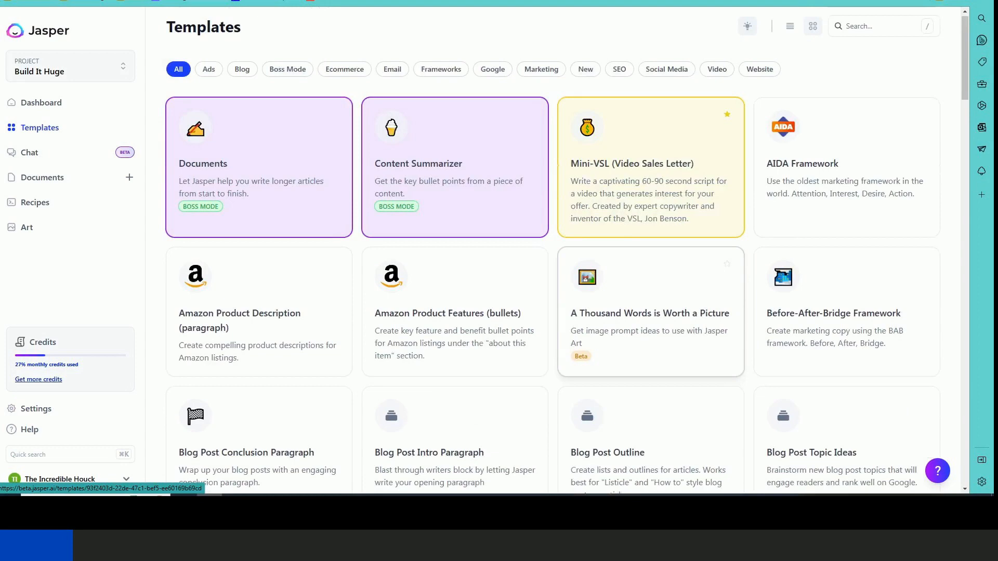
scroll(down, 3)
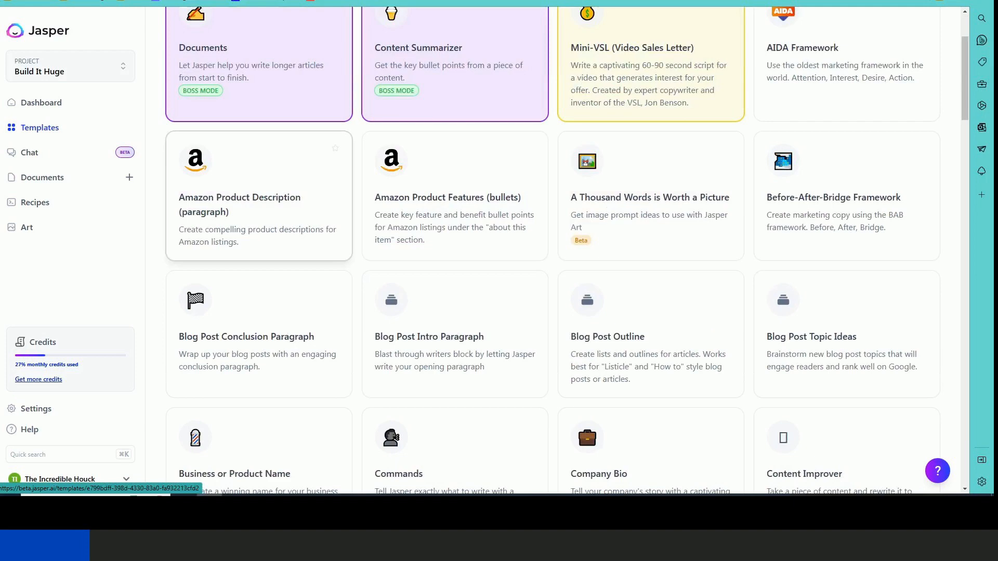
scroll(down, 3)
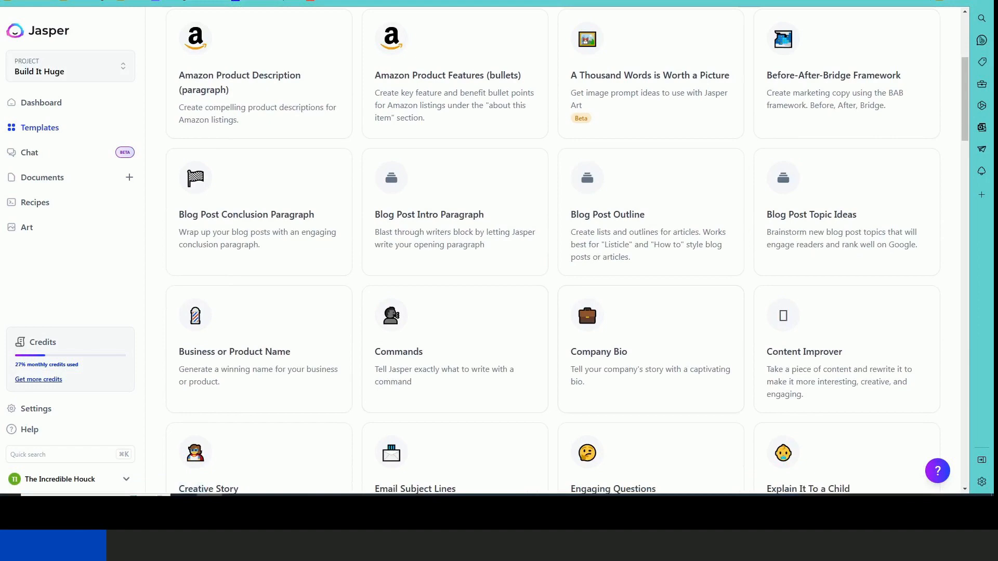
scroll(down, 3)
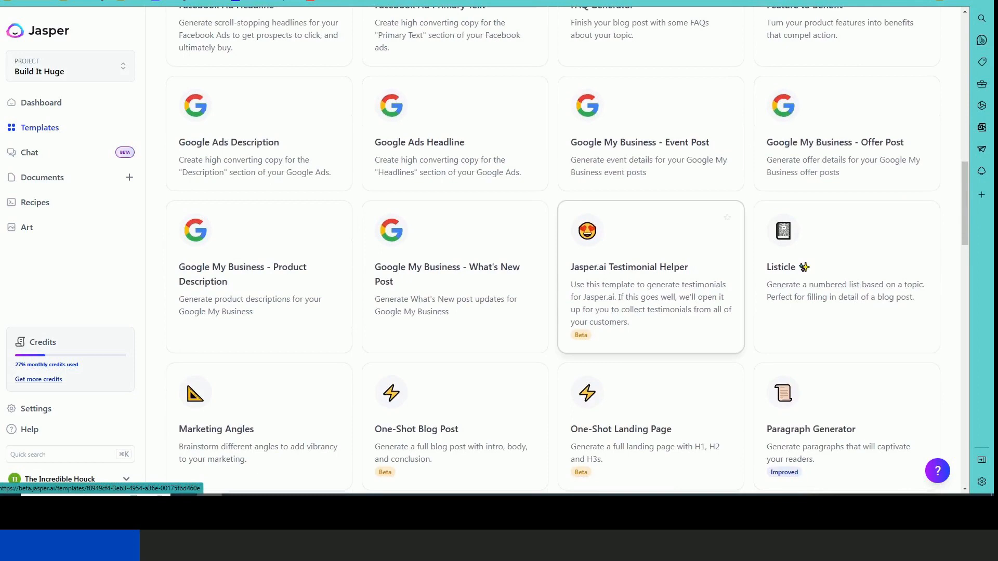
scroll(down, 3)
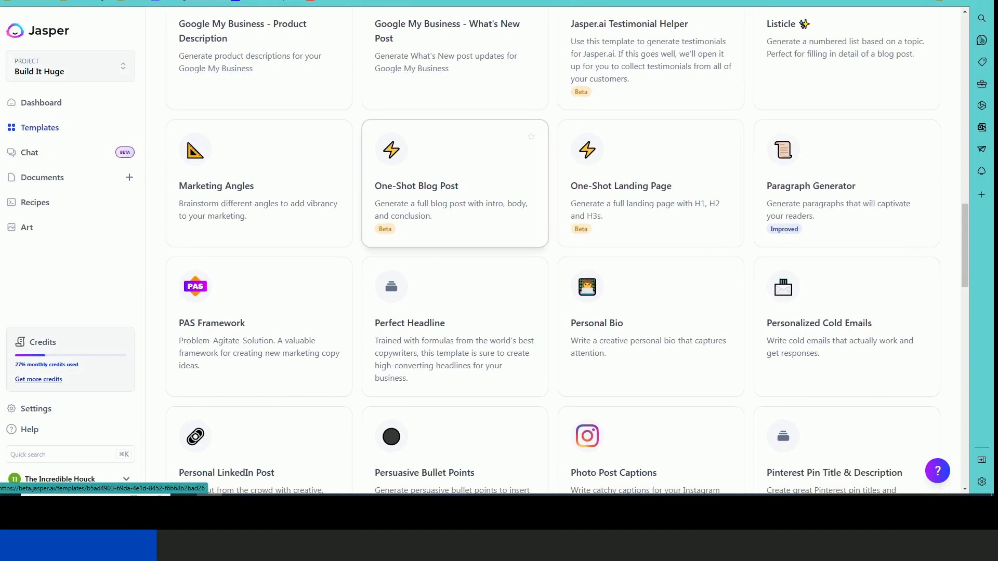
scroll(down, 3)
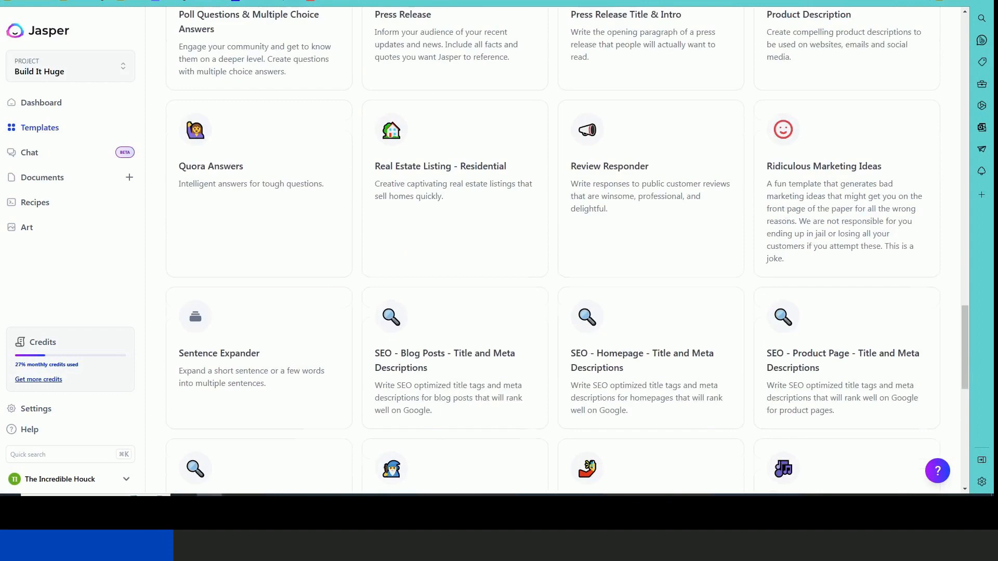
scroll(down, 3)
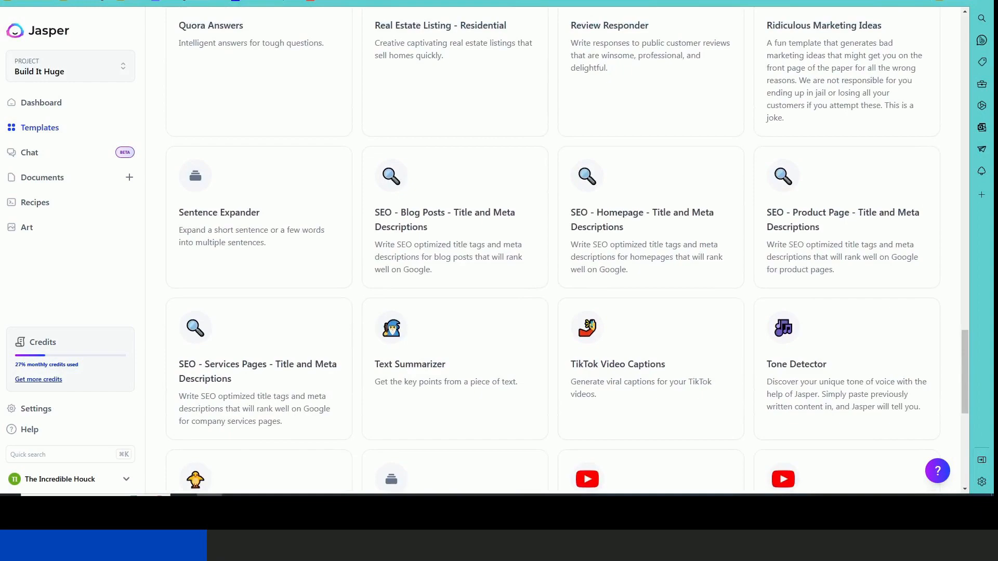
scroll(down, 3)
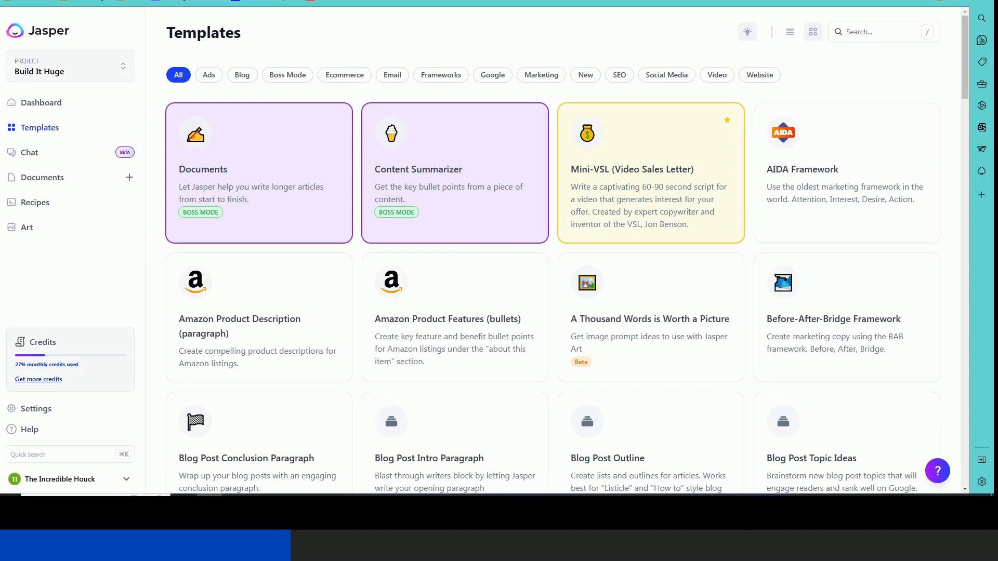
scroll(down, 3)
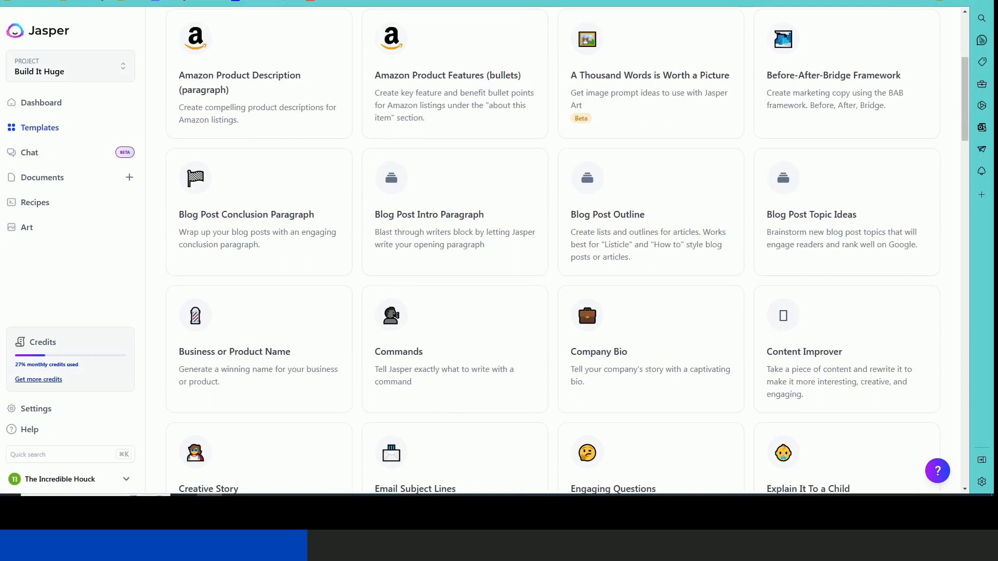
Step: Open the Blog Post Intro Paragraph template, clear its example inputs, and begin the title
click(429, 214)
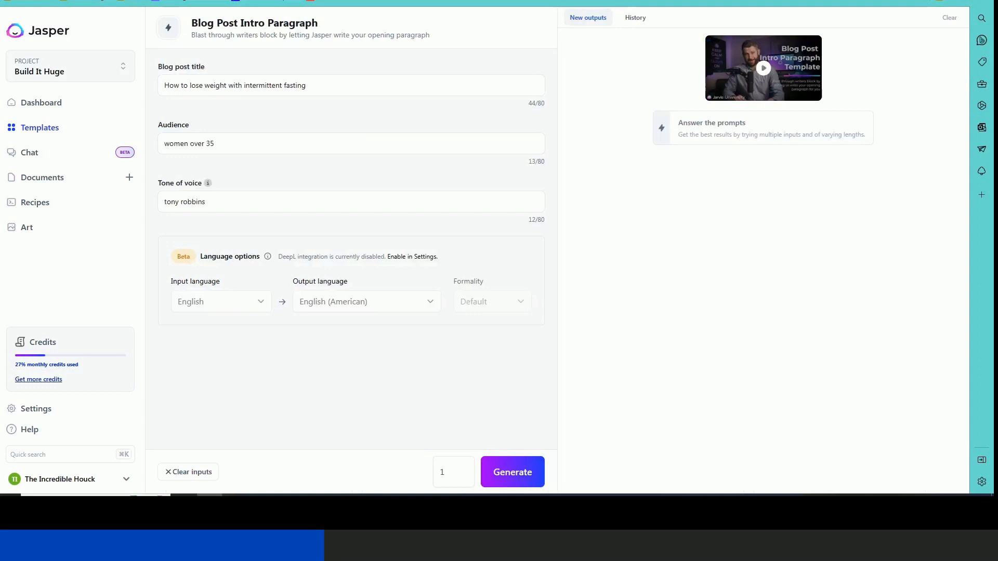
click(189, 471)
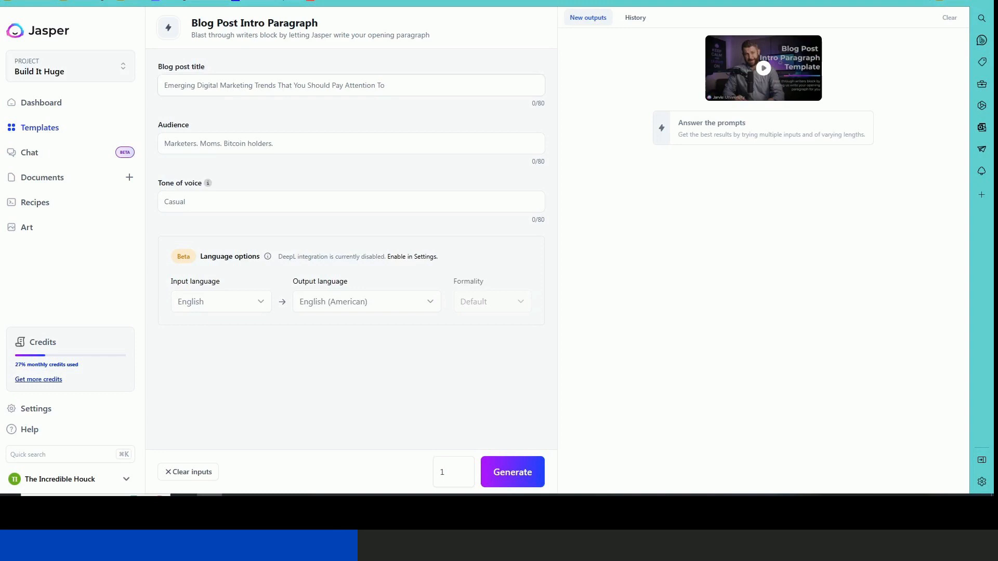
click(350, 85)
text(Does intermittent fasting help with weight )
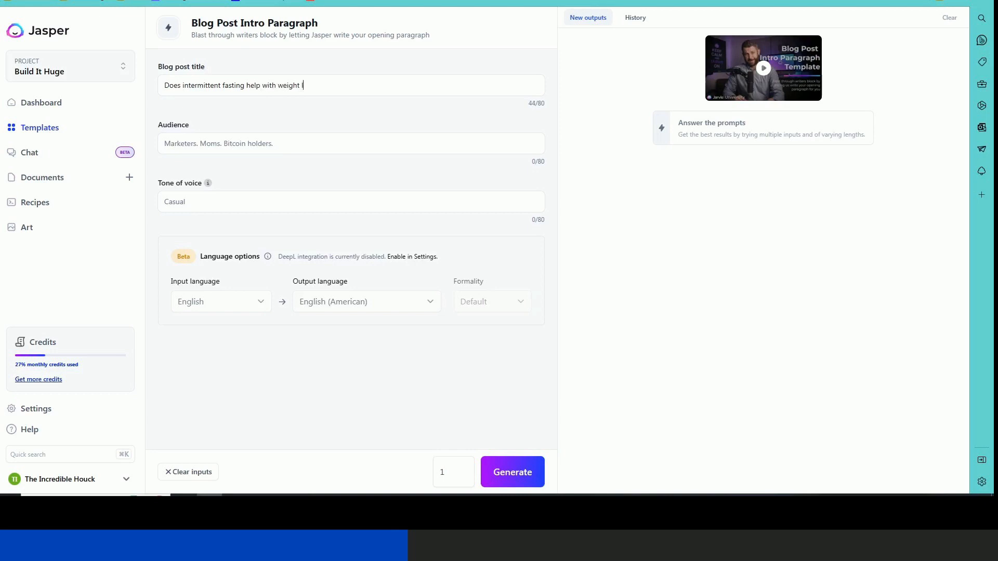
Step: Finish the weight-loss title, set audience to men and friendly tone, and generate
text(loss?)
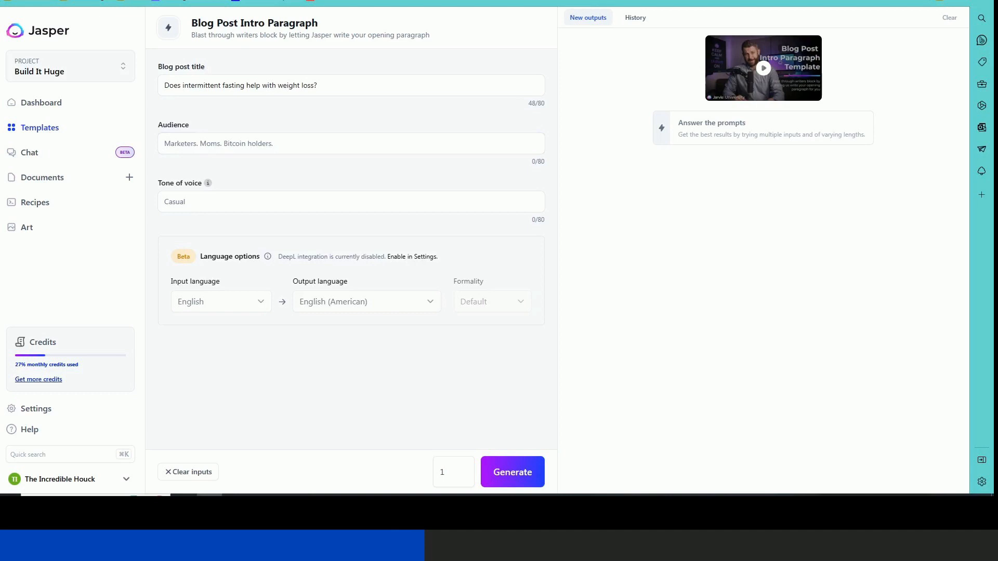
text(men over 35)
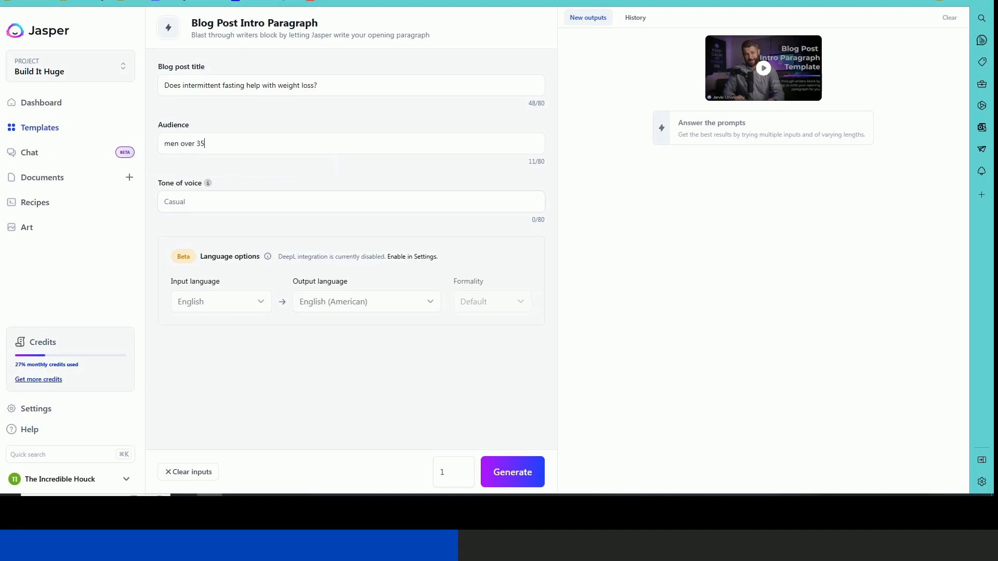
click(350, 201)
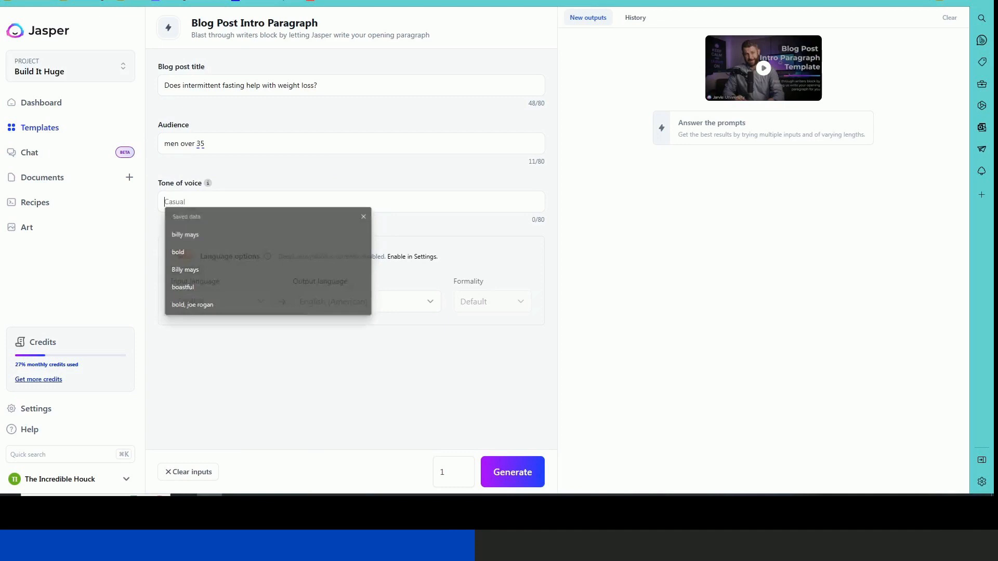
text(friendly, tony r)
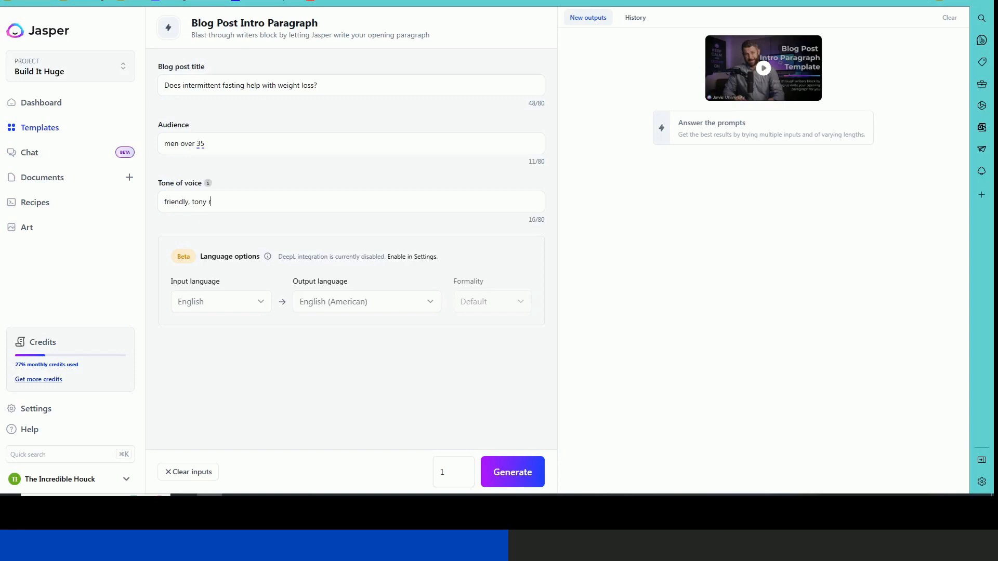
click(512, 473)
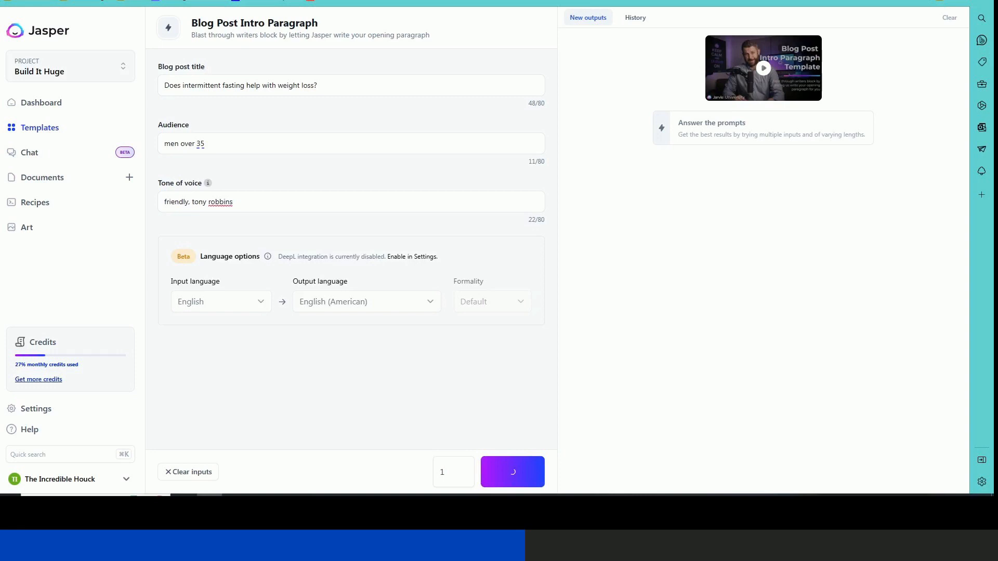
click(511, 472)
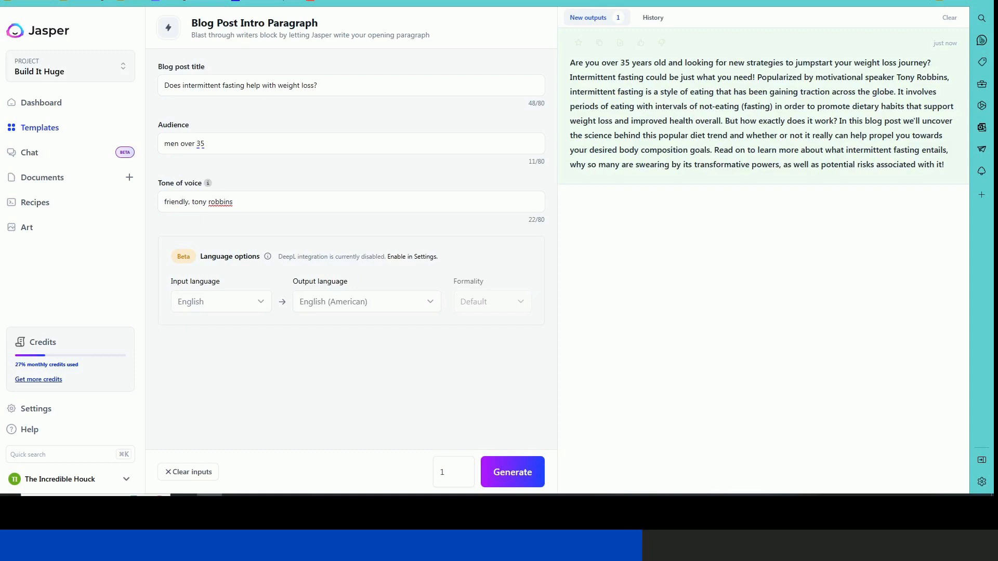
Step: Copy the Jasper intro and run it through Copyleaks' AI Content Detector
click(599, 43)
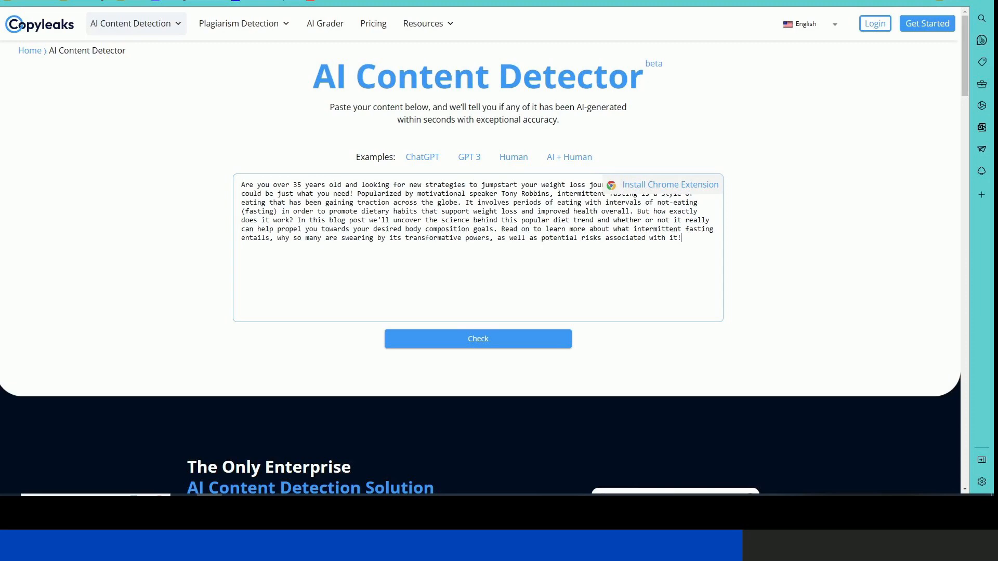
click(477, 338)
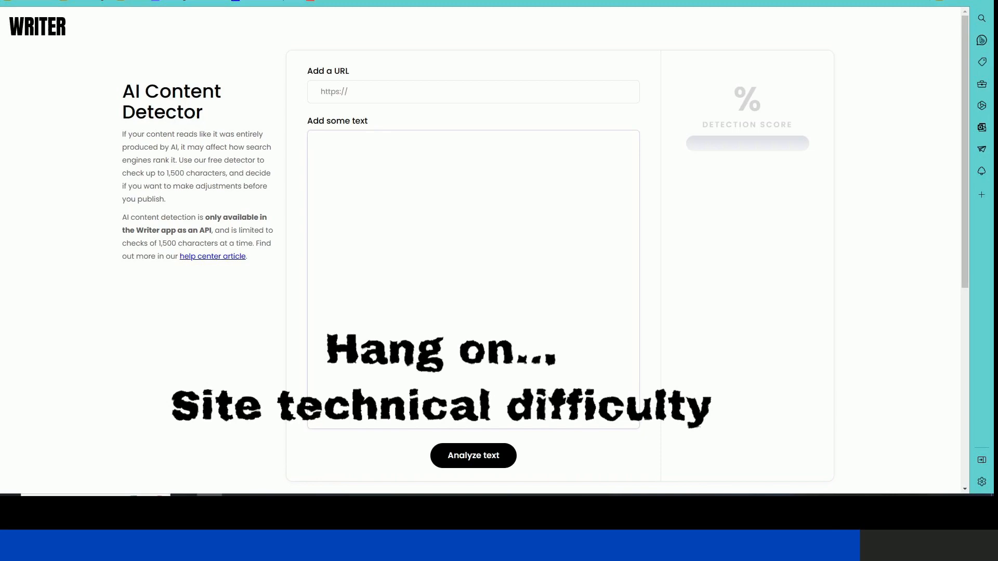
Step: Analyze the pasted intro paragraph in Writer's AI Content Detector
click(473, 455)
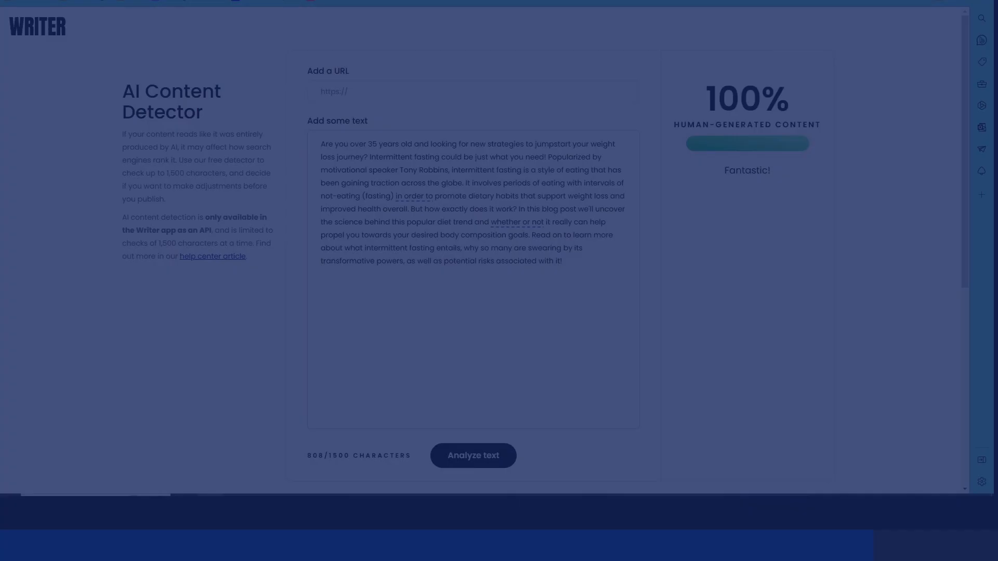